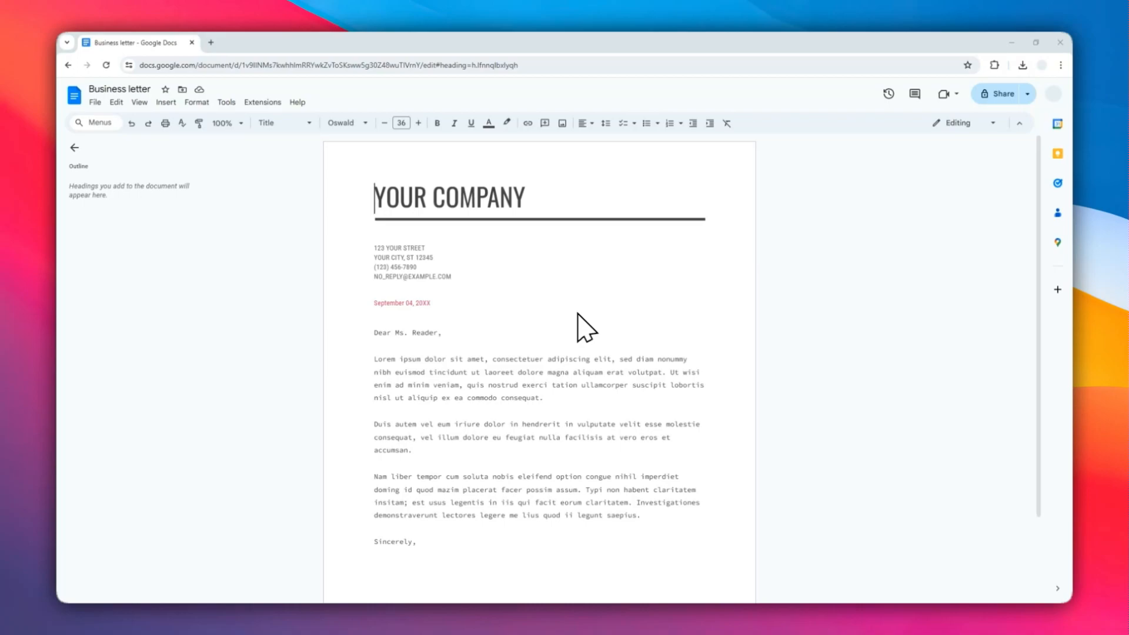
mouse_move(557, 336)
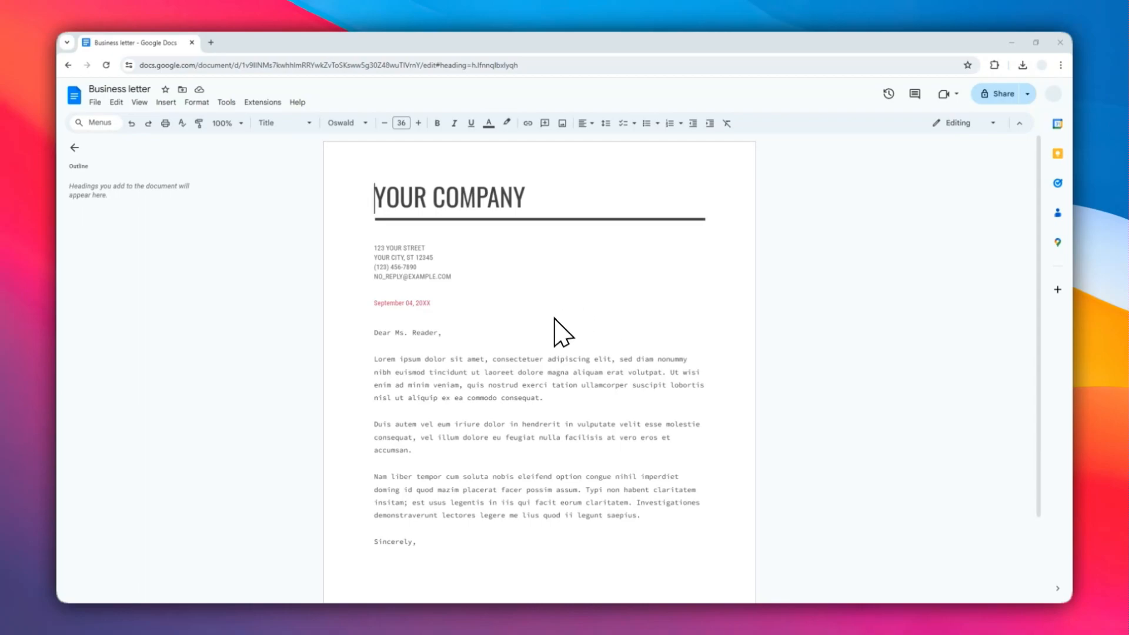
mouse_move(494, 303)
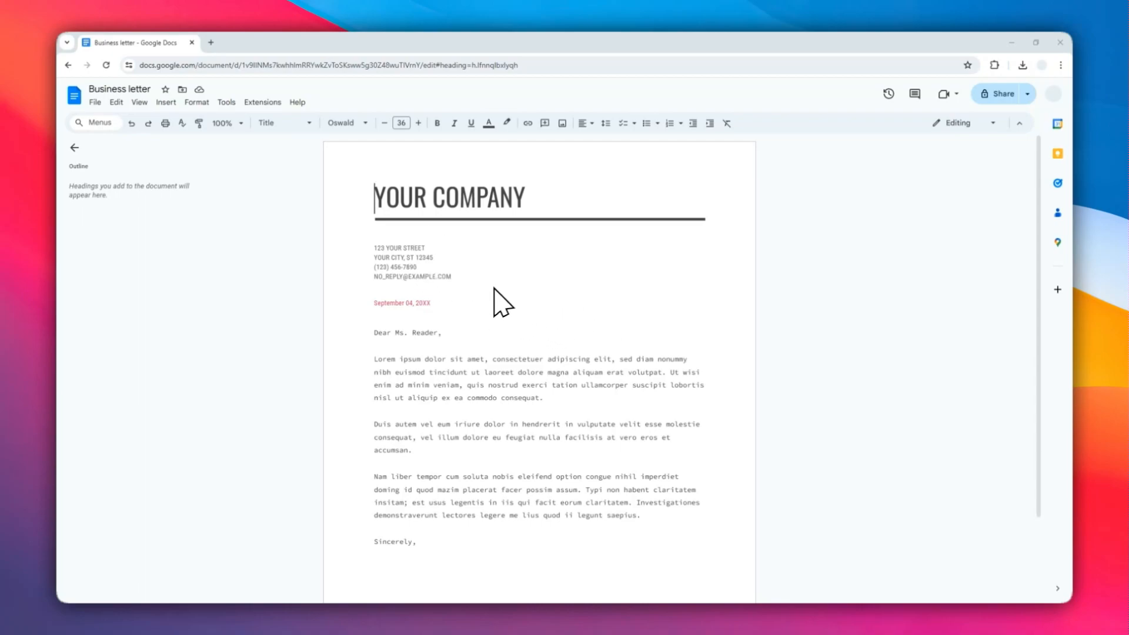
mouse_move(436, 370)
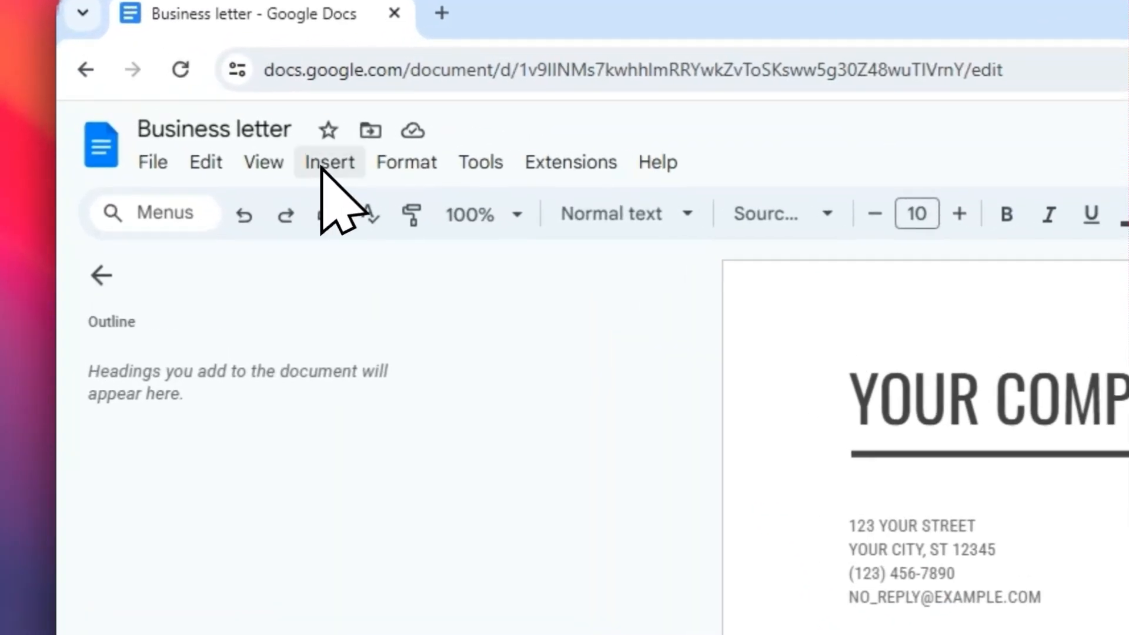
Start a new embedded drawing via Insert > Drawing > New and choose the Shape tool for a circle.
left_click(330, 162)
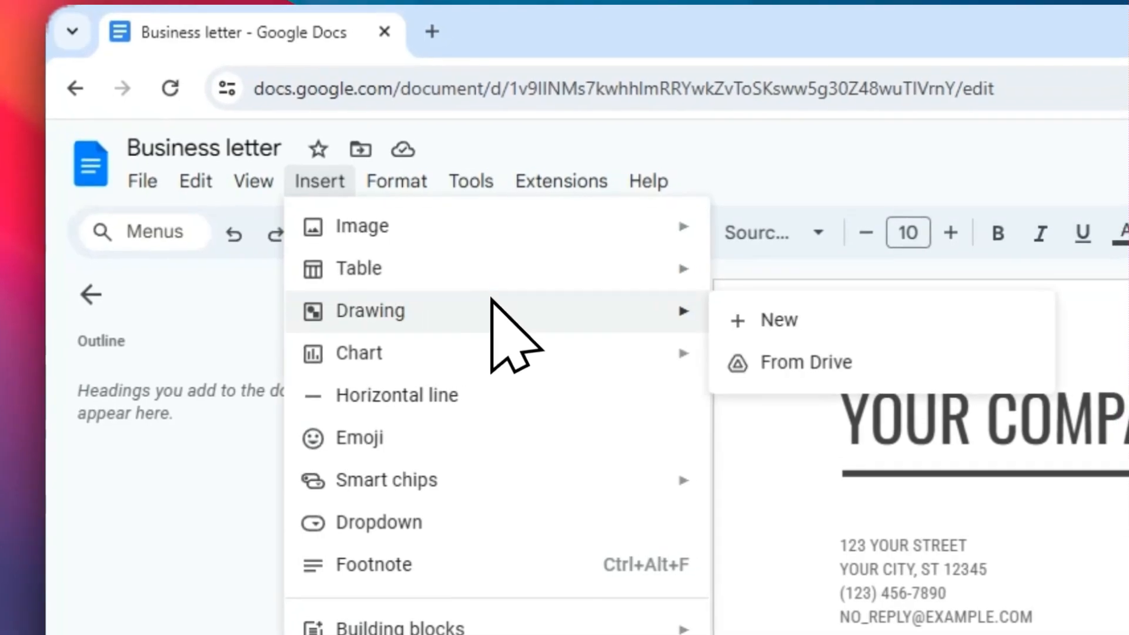
left_click(779, 320)
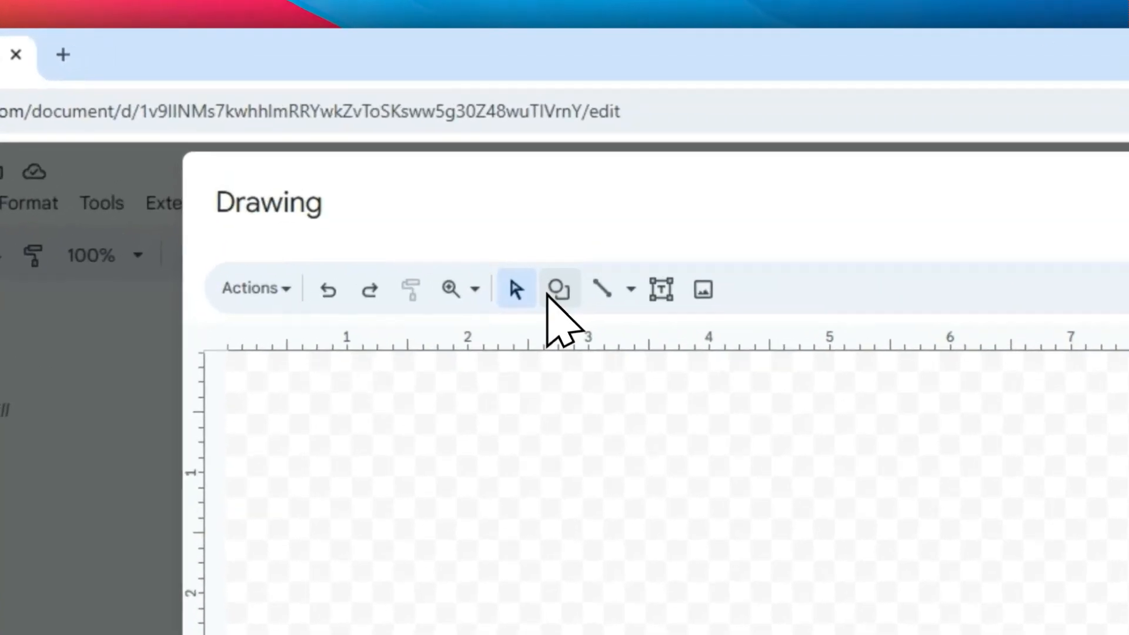
left_click(559, 288)
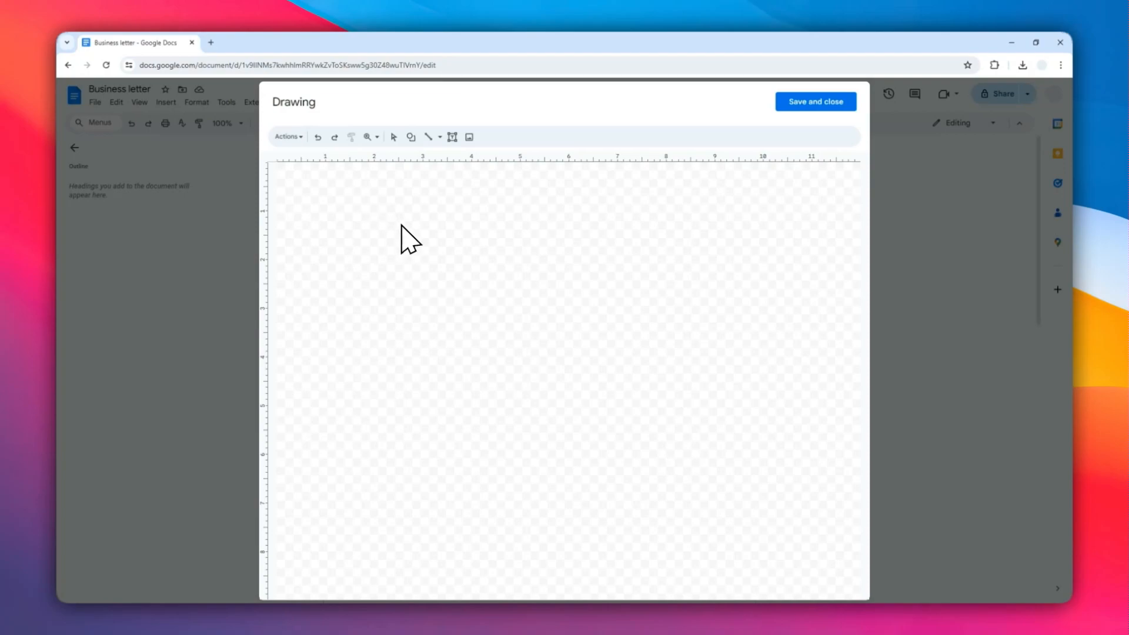
mouse_move(362, 225)
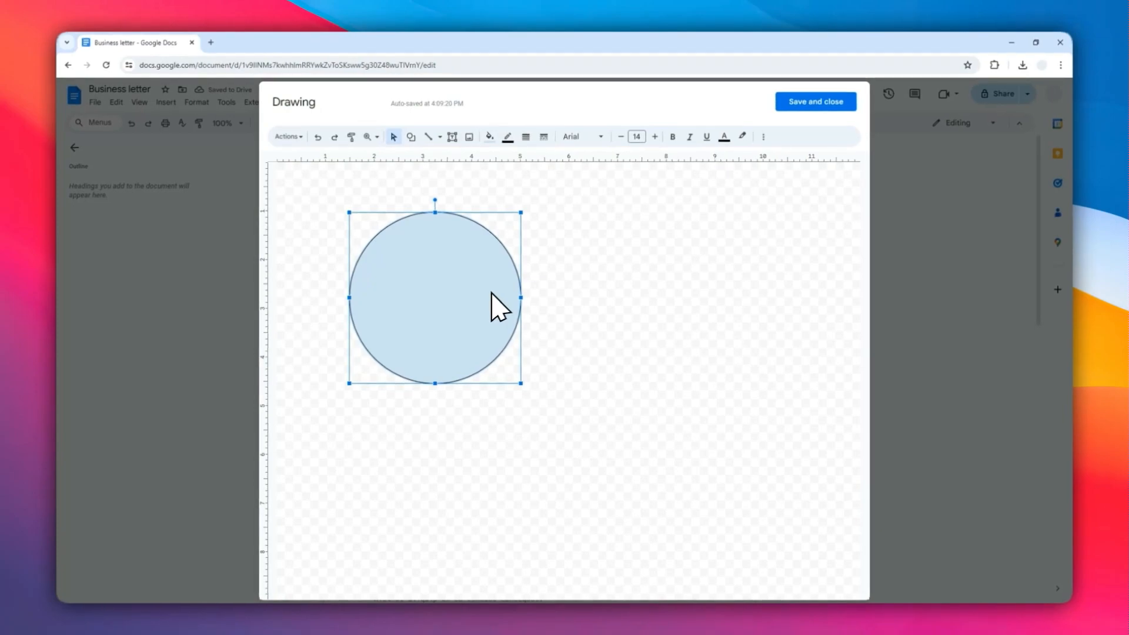
mouse_move(485, 187)
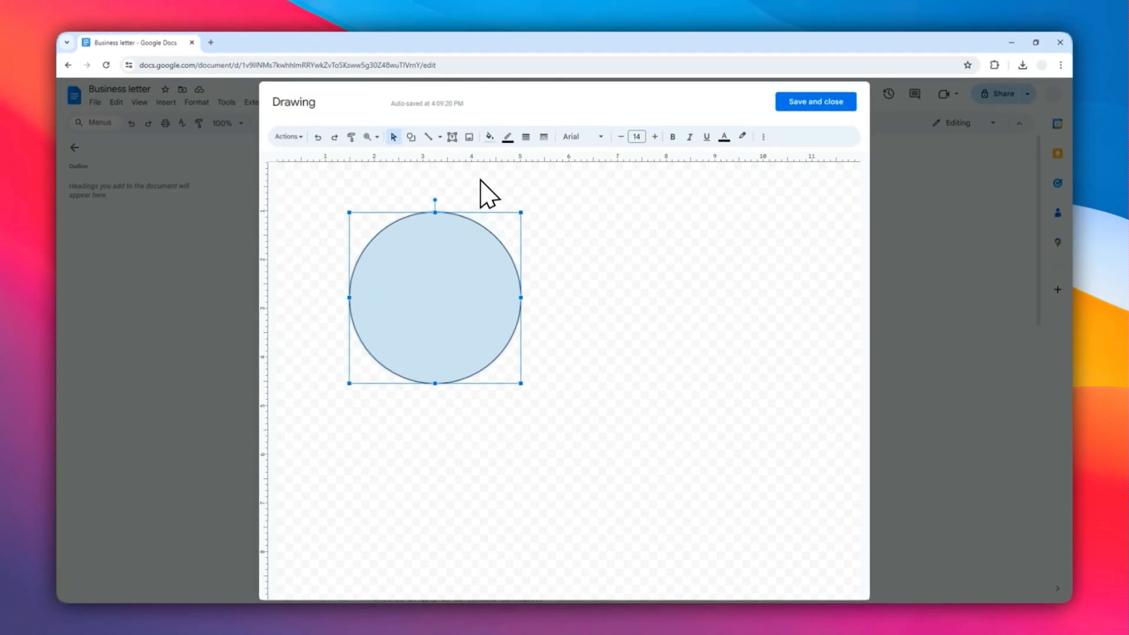
mouse_move(489, 136)
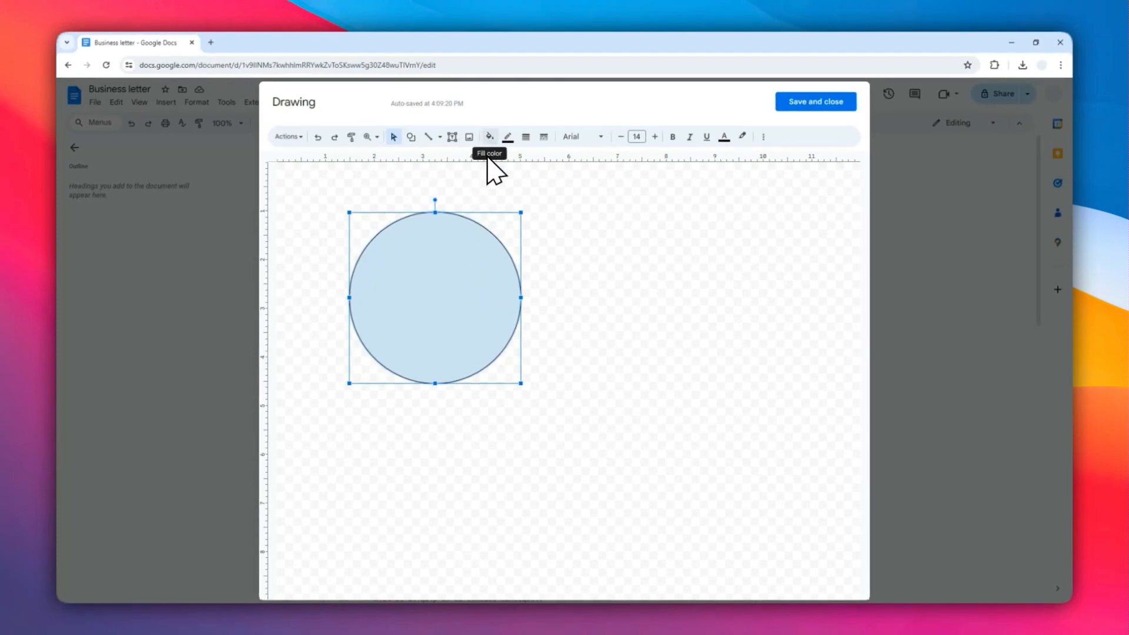
mouse_move(494, 358)
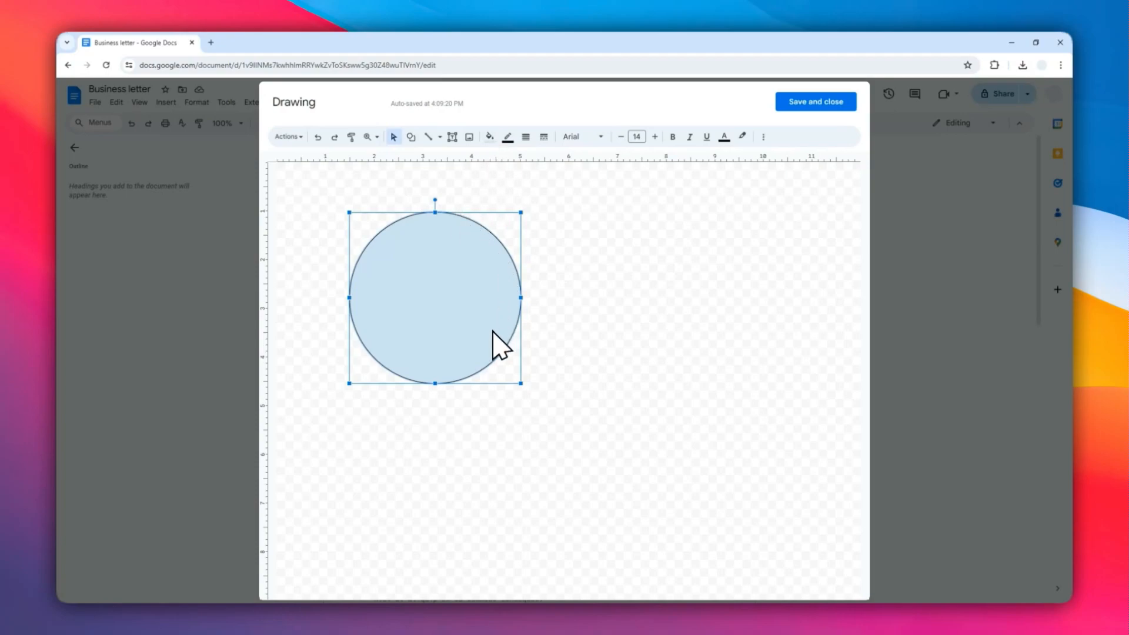
mouse_move(461, 330)
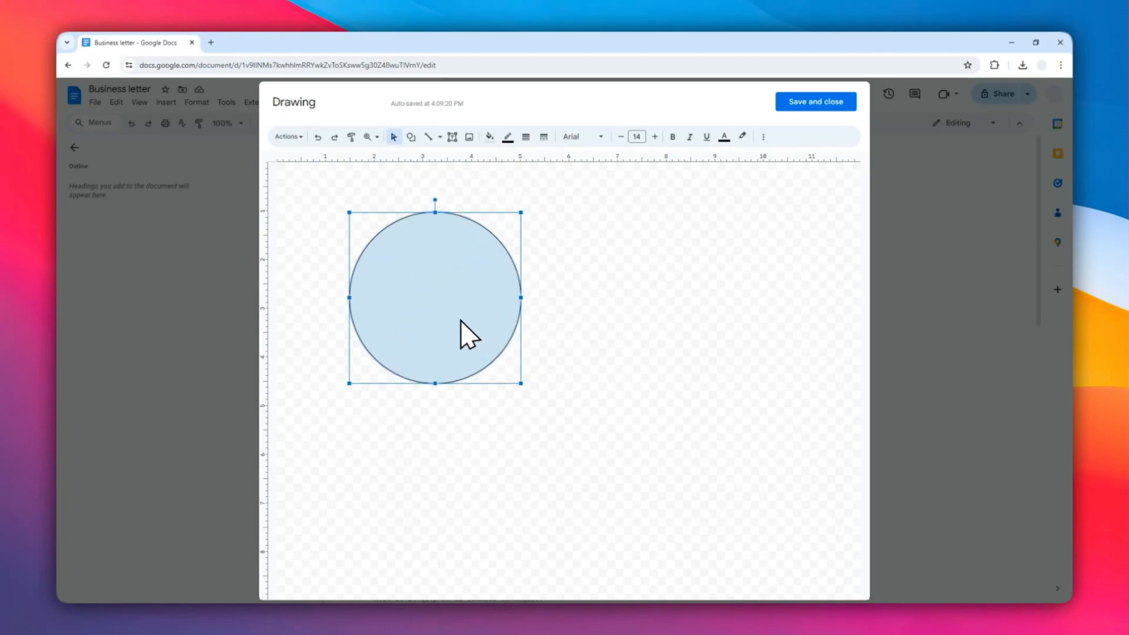
mouse_move(508, 282)
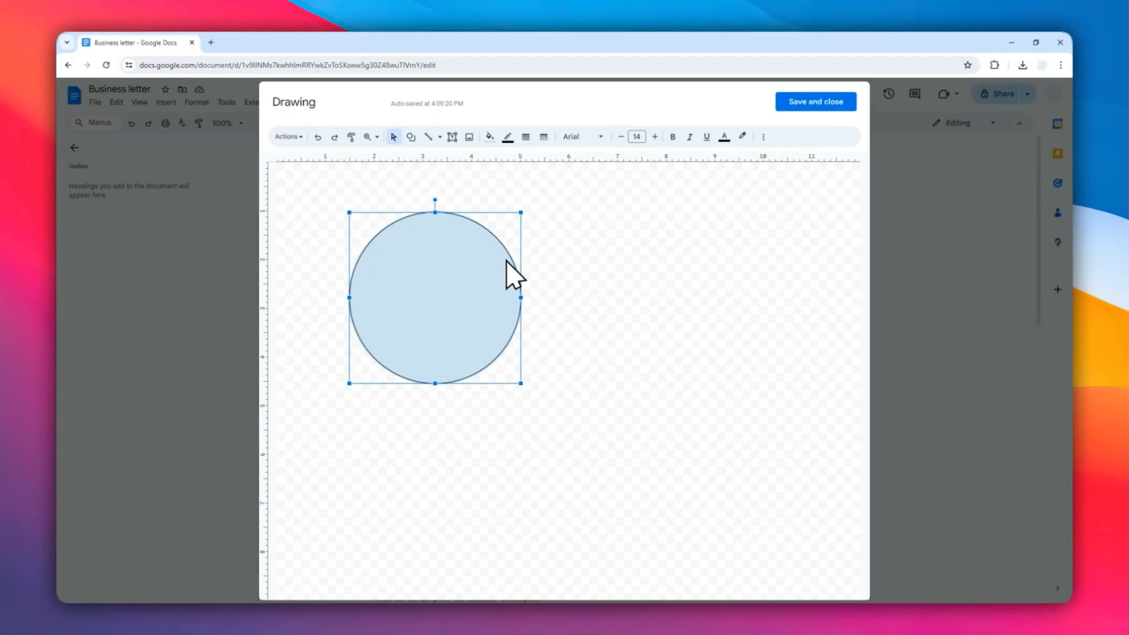
mouse_move(494, 299)
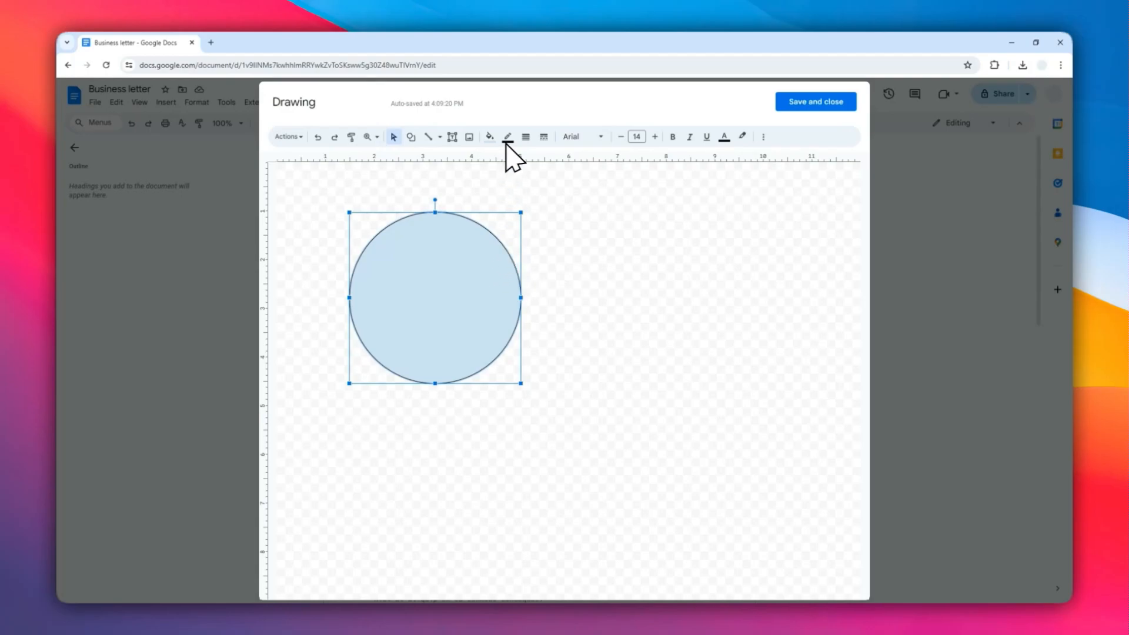
Fill the circle with custom blue #0684f4 at about 35 percent opacity.
left_click(508, 136)
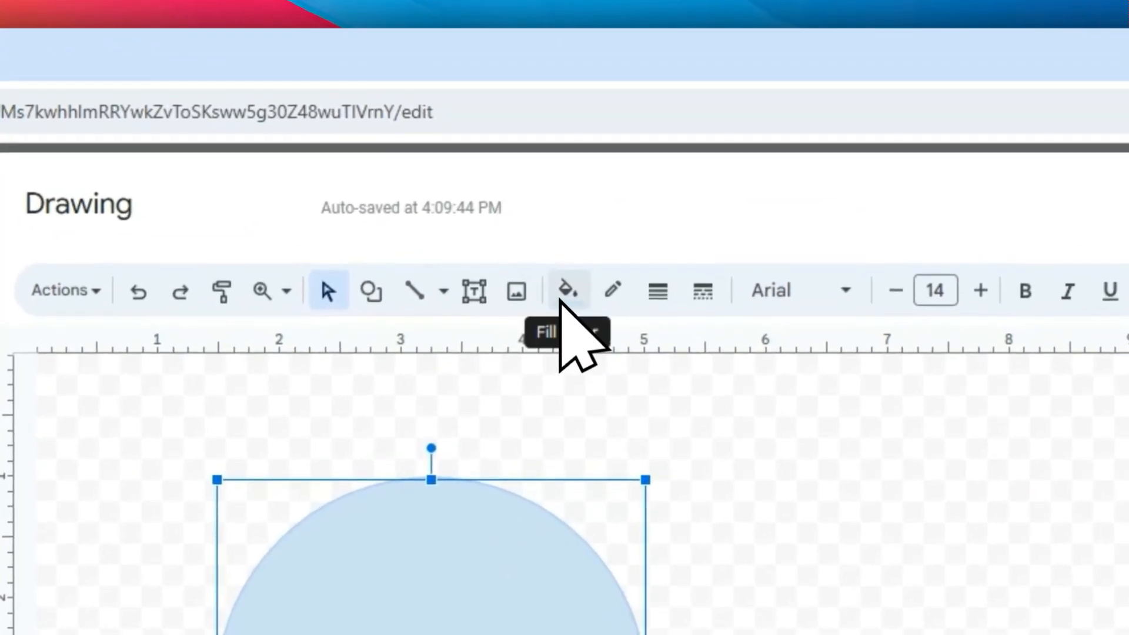
left_click(569, 292)
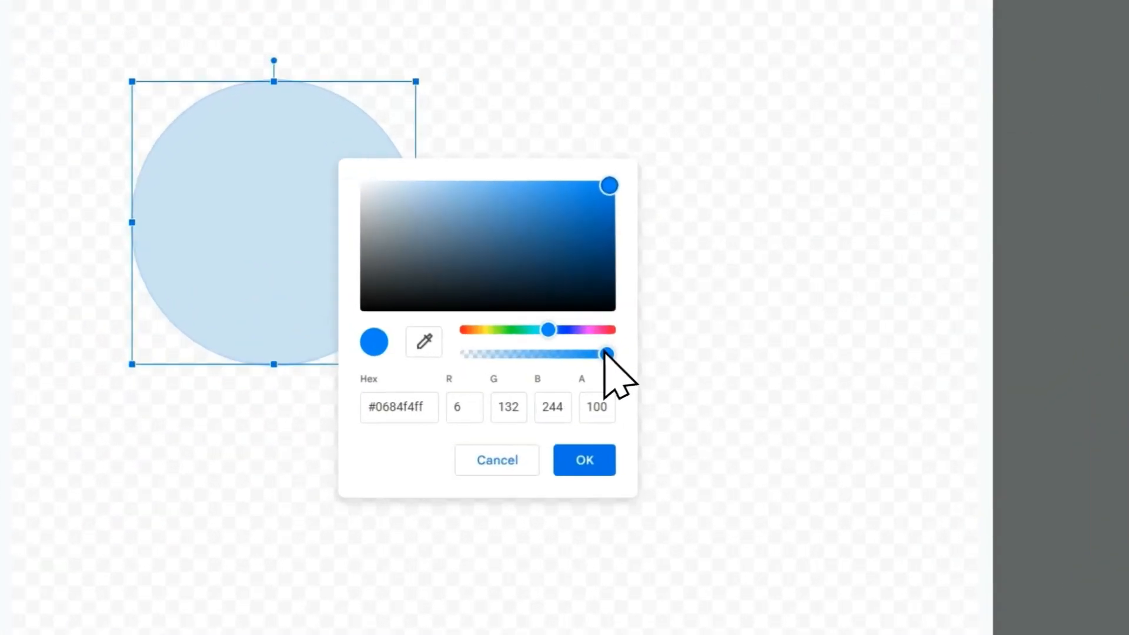
left_click_drag(605, 353, 504, 311)
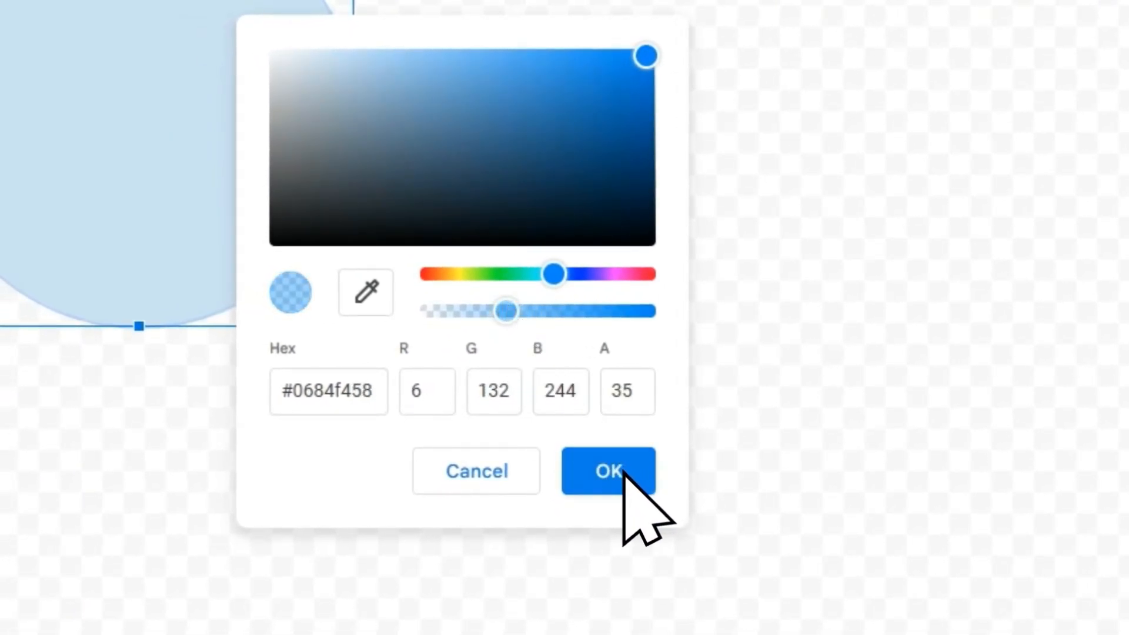
left_click(609, 471)
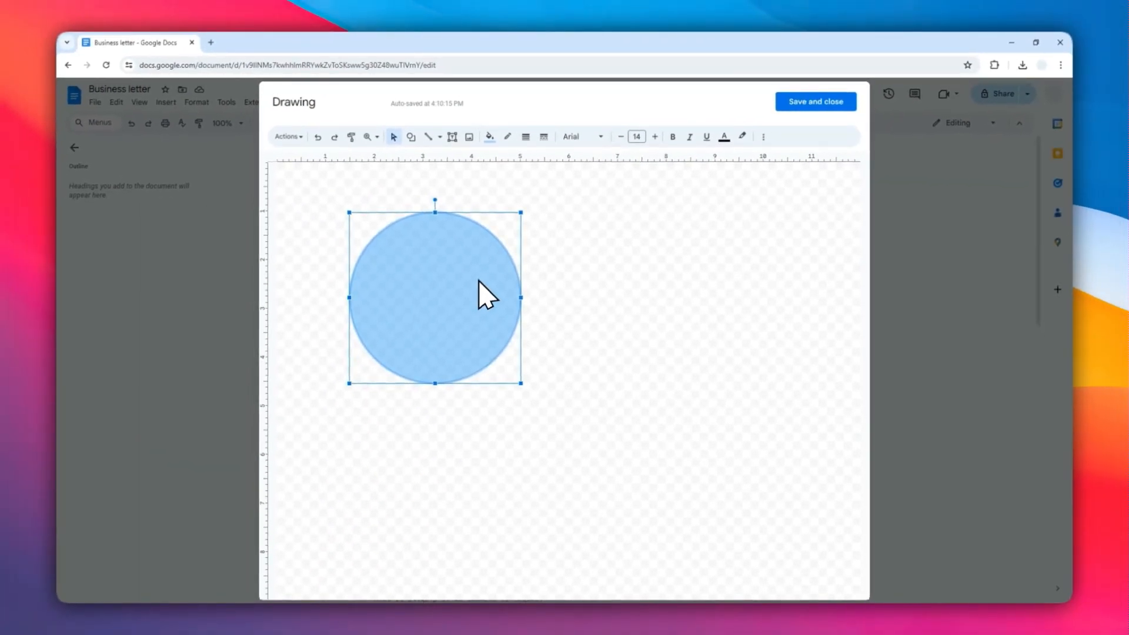
mouse_move(467, 298)
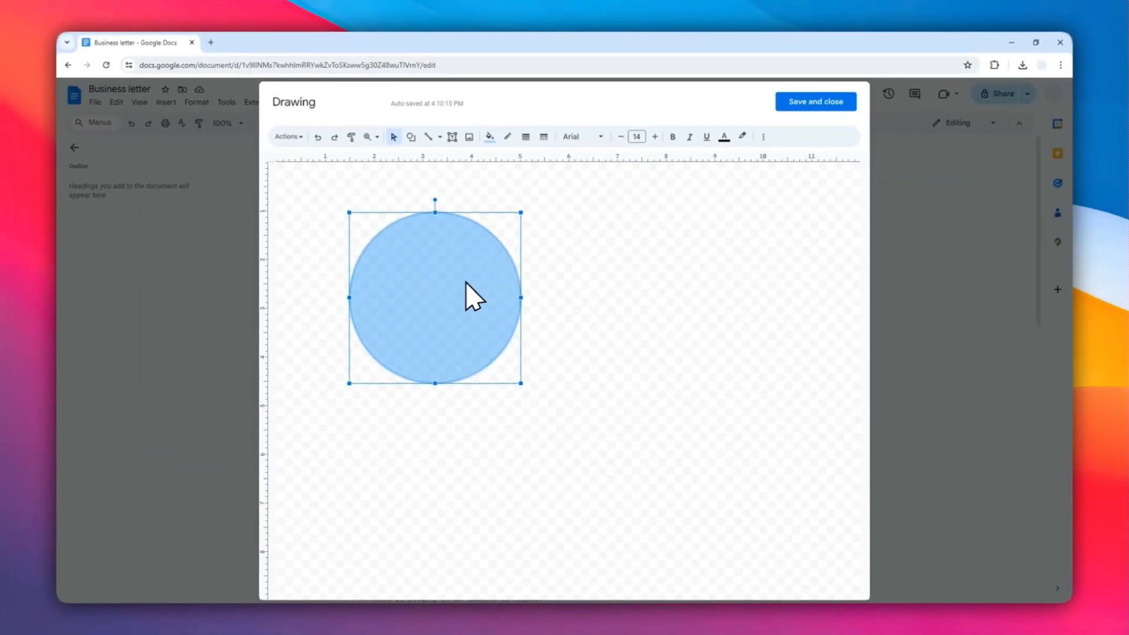
mouse_move(439, 273)
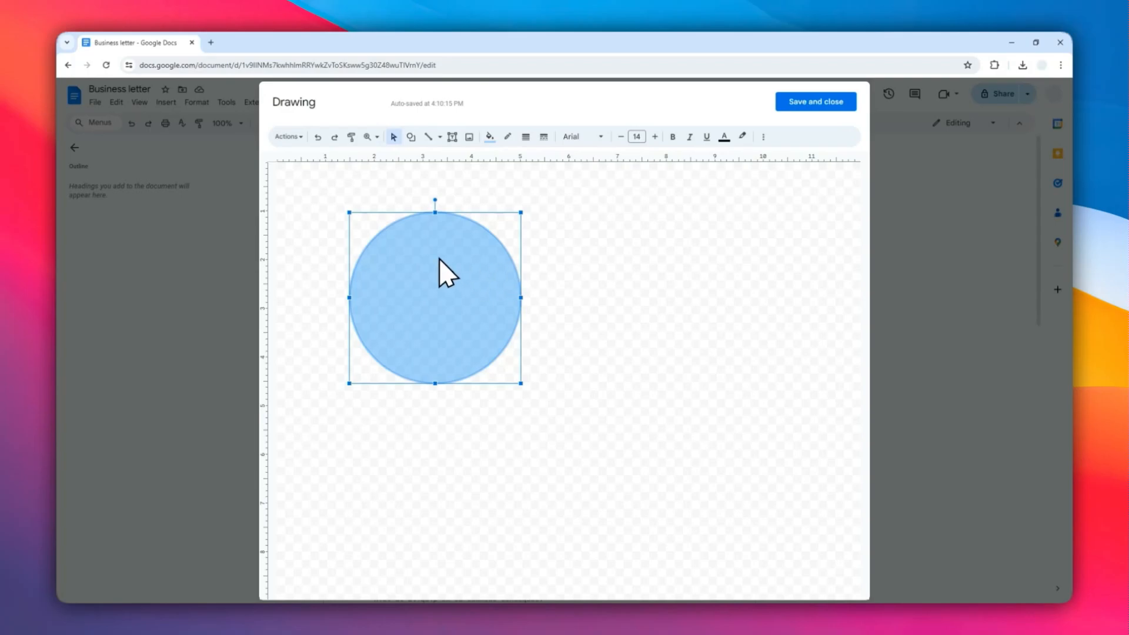
mouse_move(477, 271)
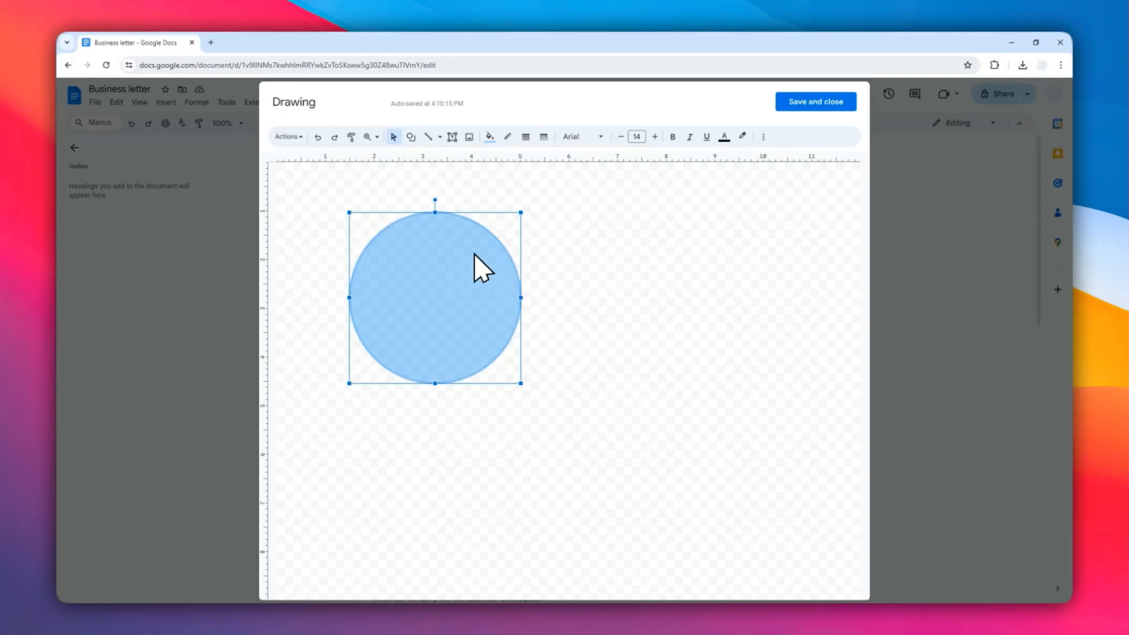
Copy the circle to overlap on the right and recolour the copy with a custom red hue.
right_click(480, 269)
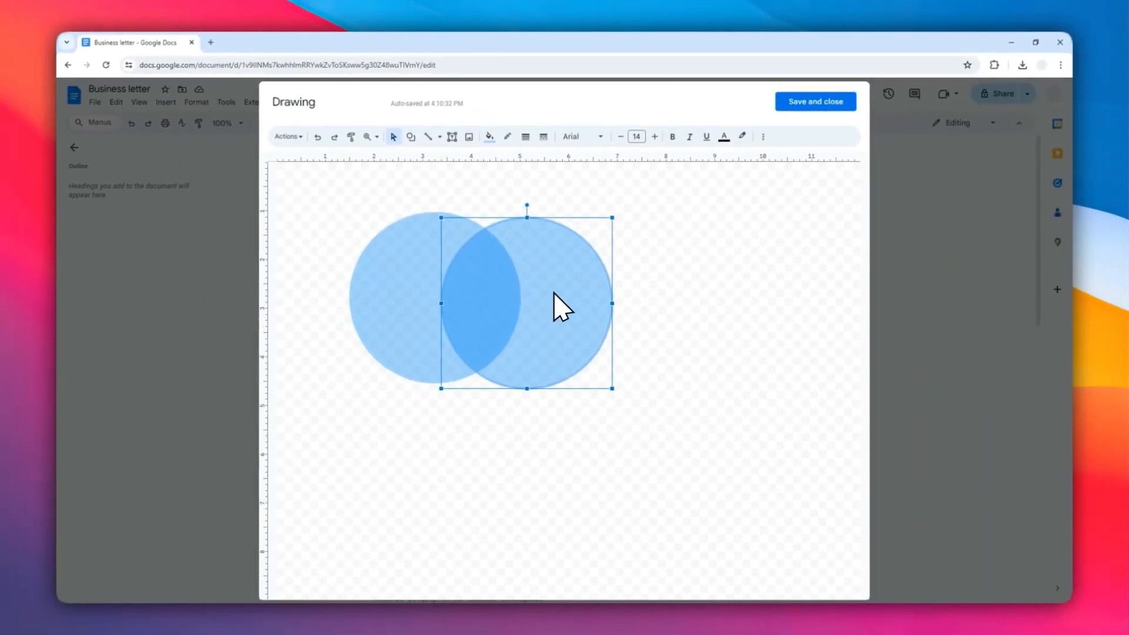
mouse_move(551, 247)
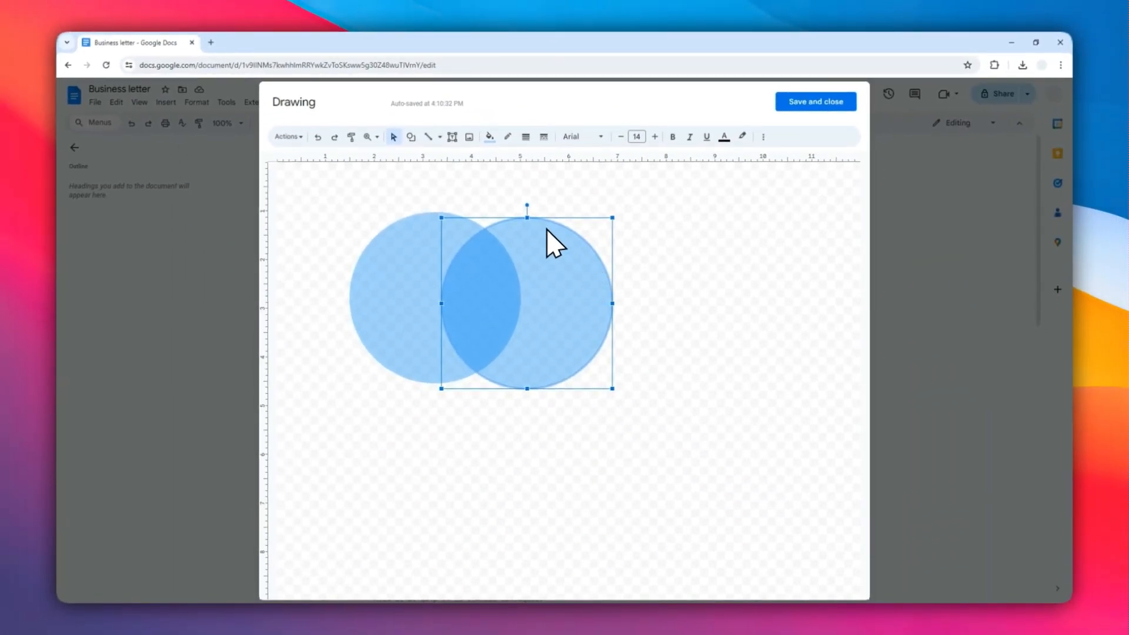
left_click(489, 136)
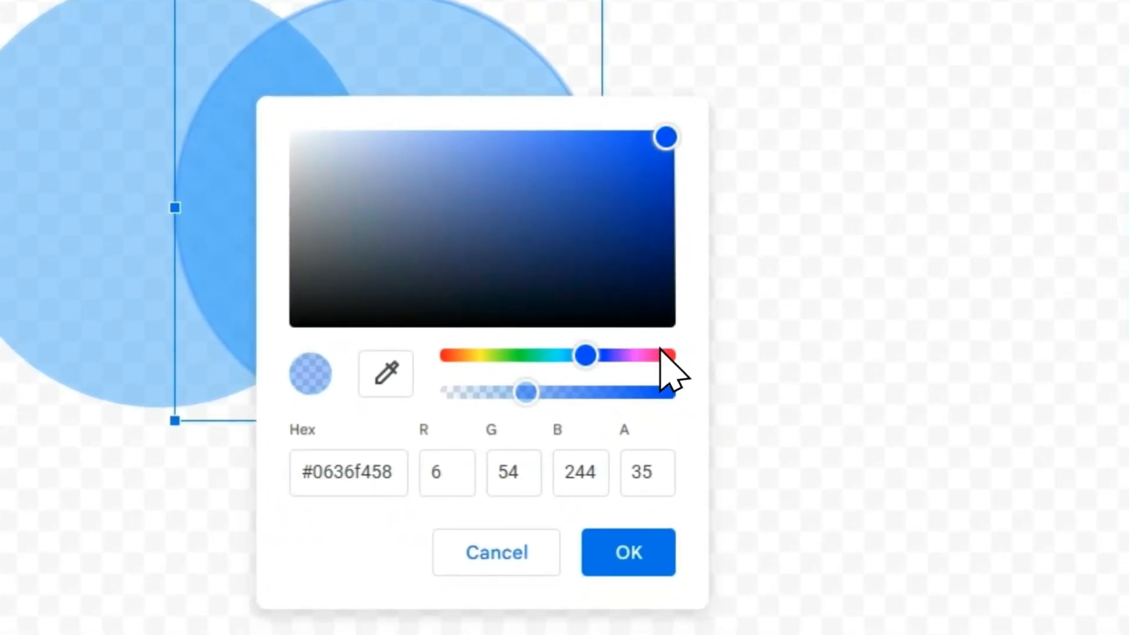
left_click_drag(585, 354, 662, 354)
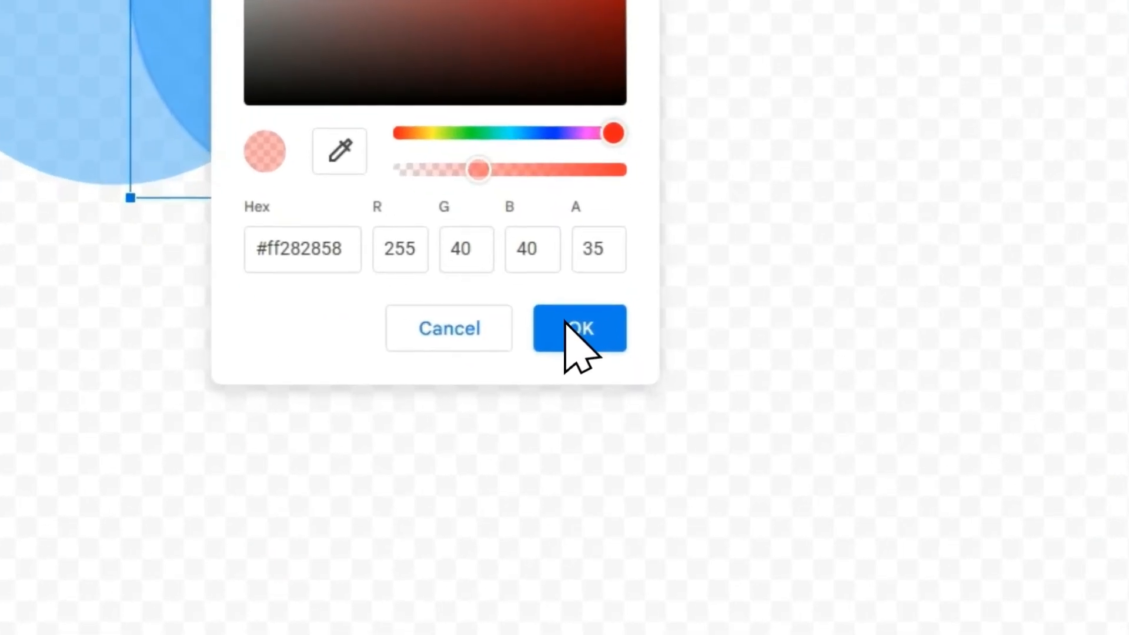
left_click(581, 328)
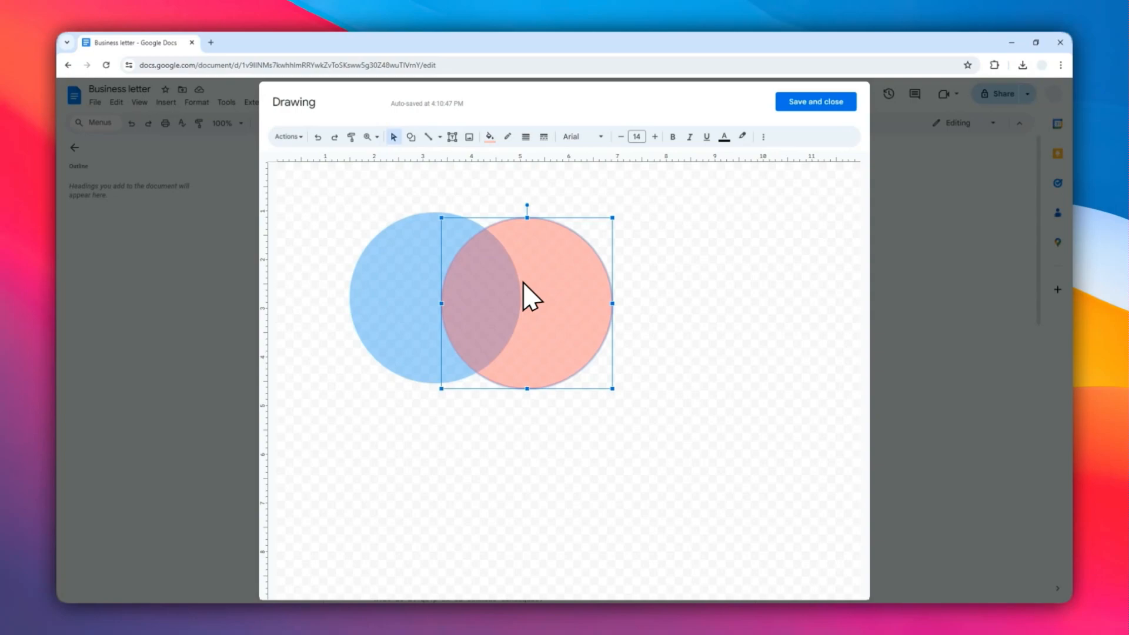
mouse_move(463, 198)
type("Blue")
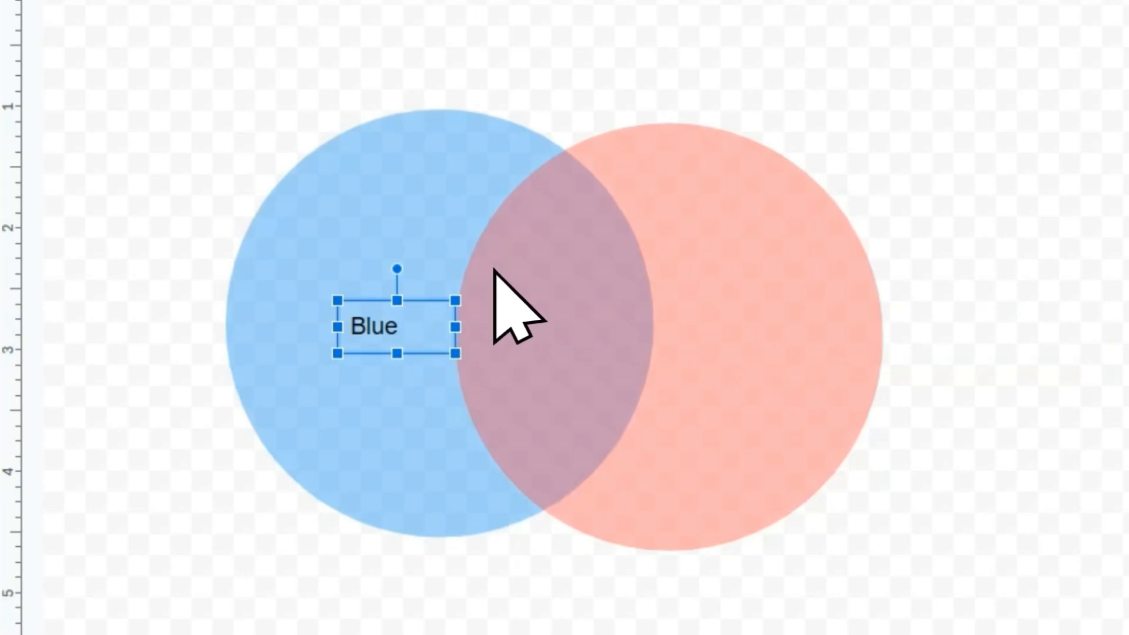
Copy the Blue label to the other regions, labelling the overlap 'Purple' and the right circle 'Red'.
right_click(499, 310)
type("Red")
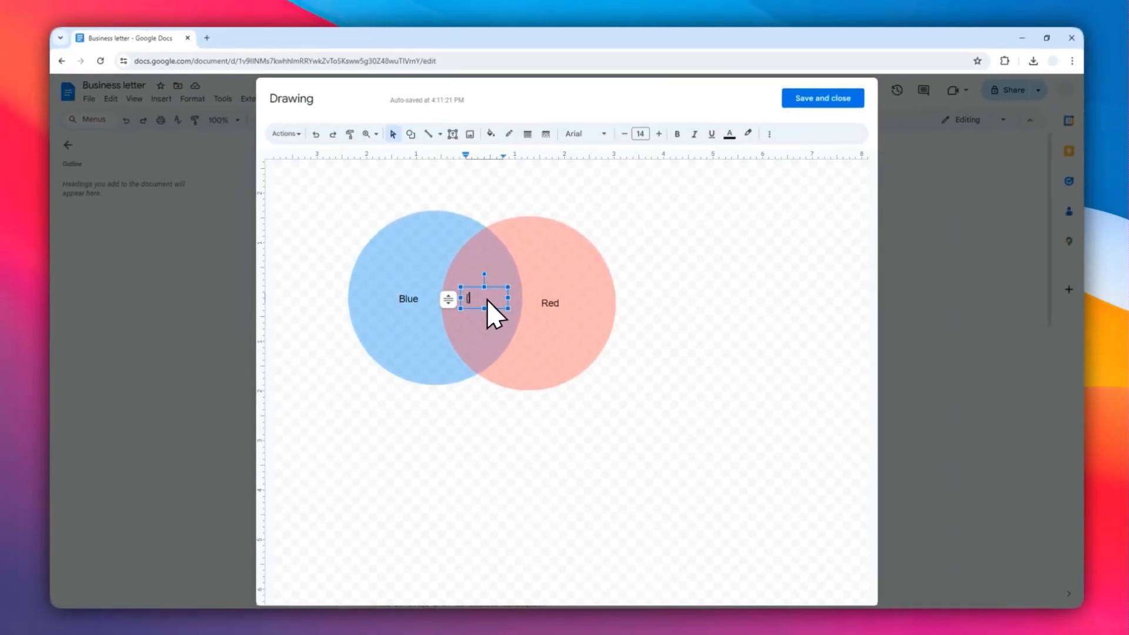
type("Purple")
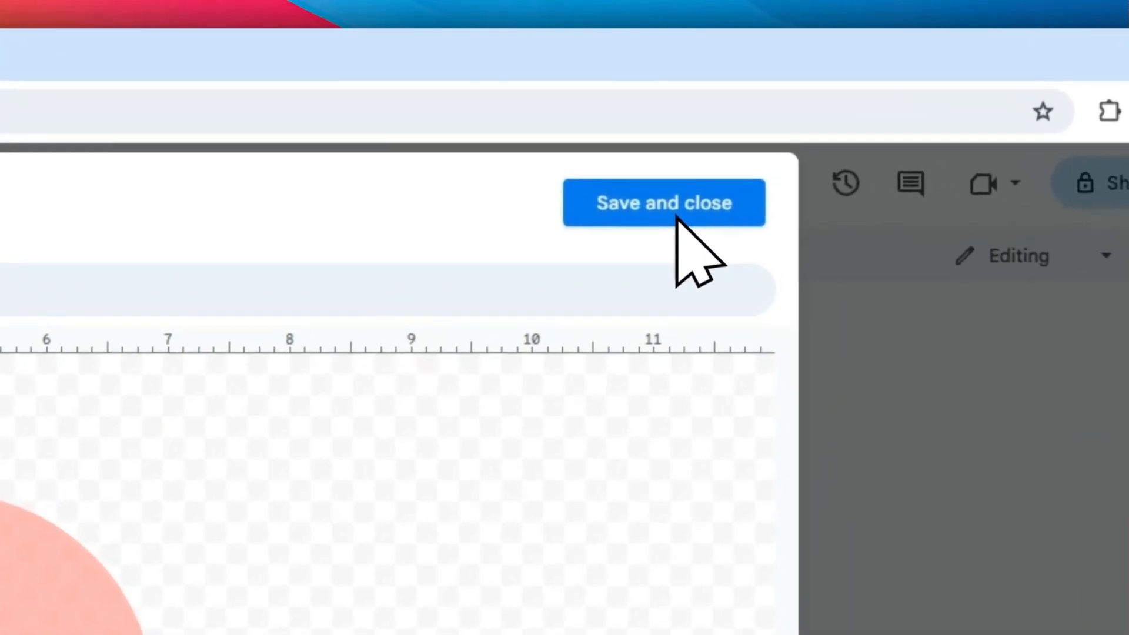
Save the Venn diagram into the letter, then reopen it for editing.
left_click(665, 203)
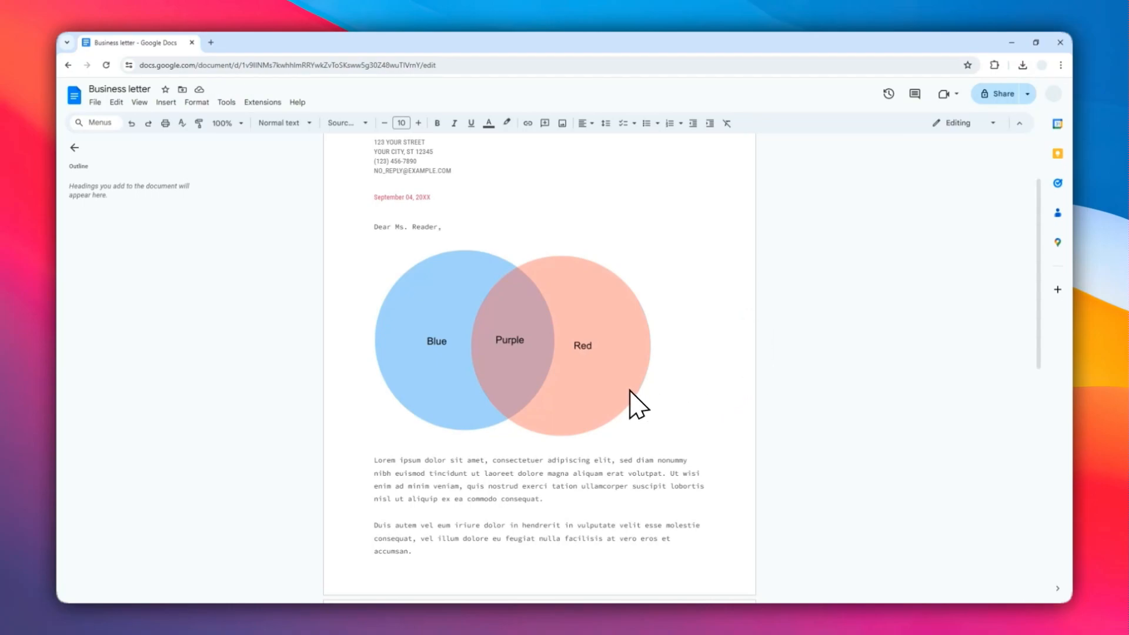
mouse_move(691, 392)
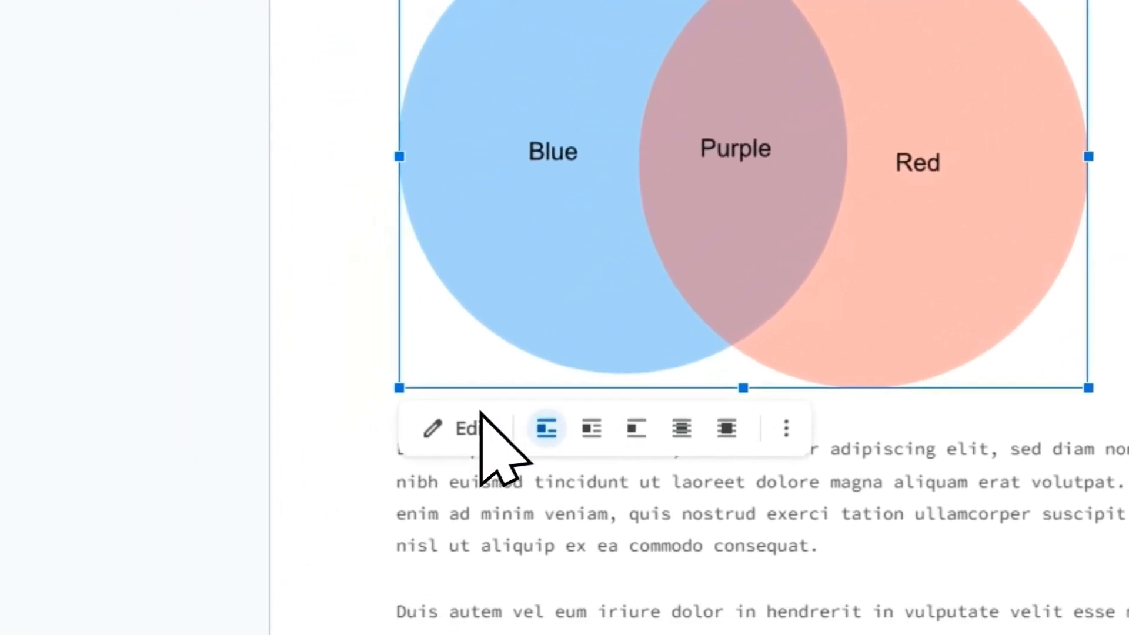
left_click(456, 428)
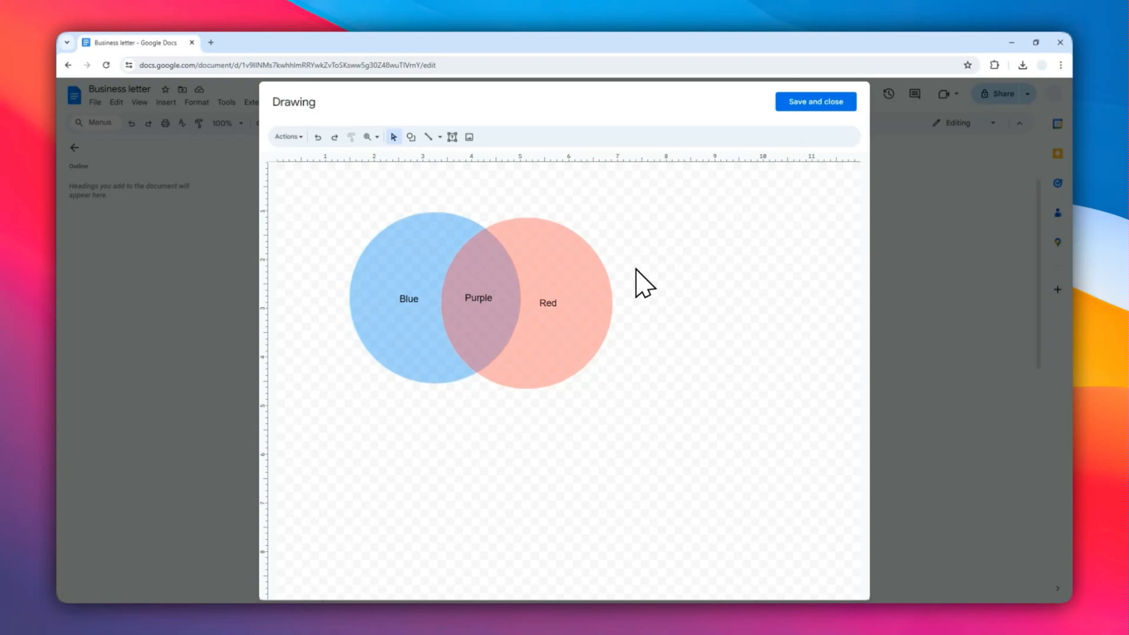
mouse_move(774, 188)
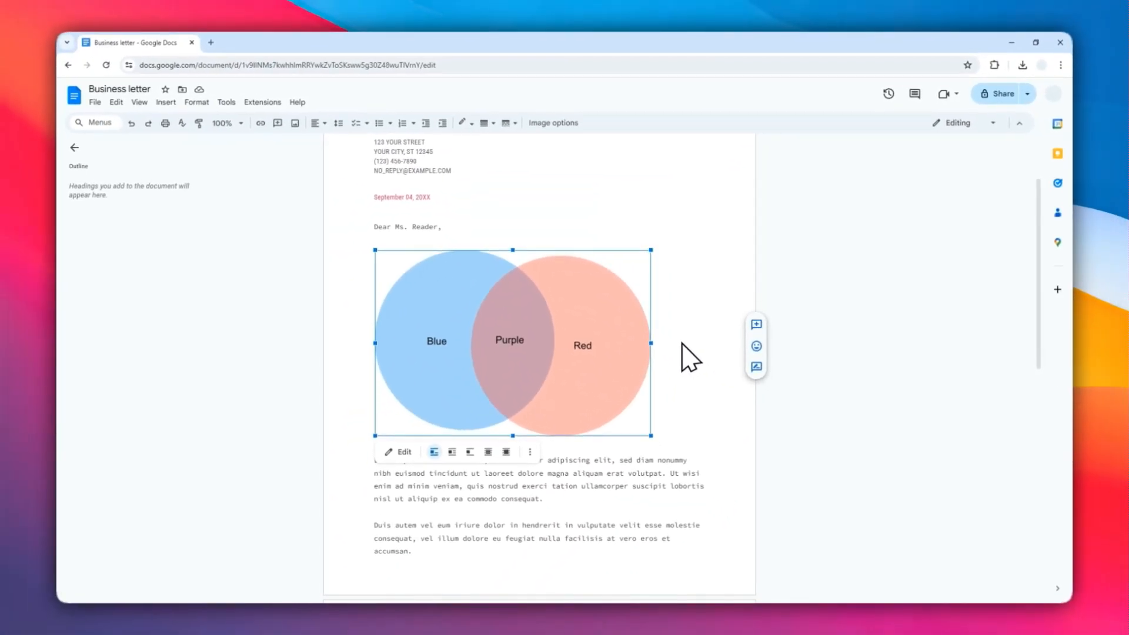
mouse_move(669, 348)
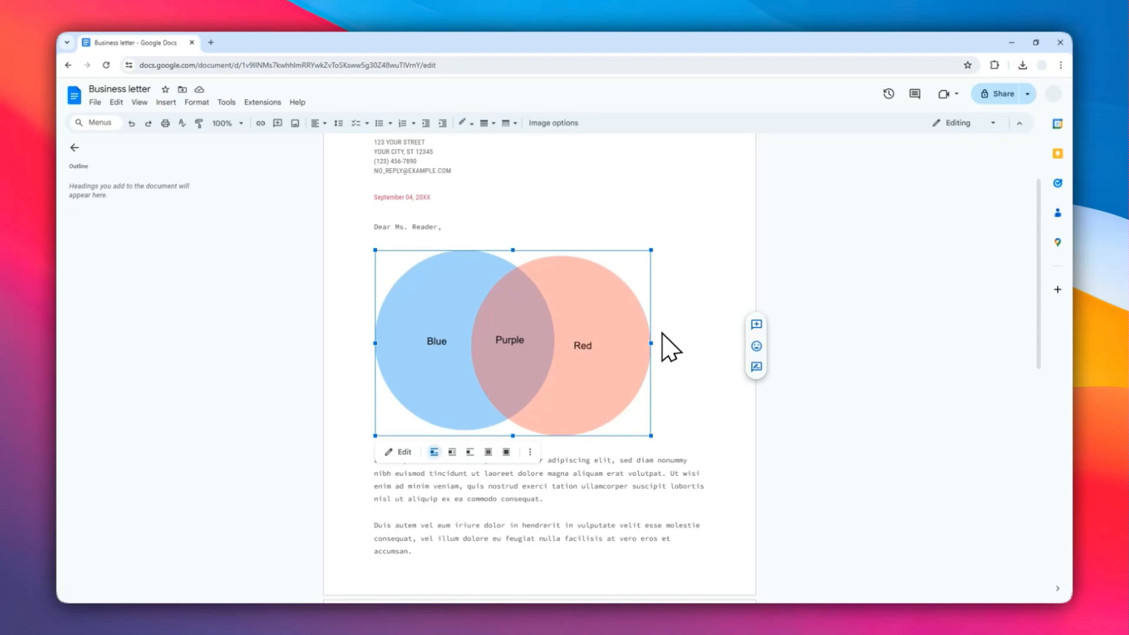
mouse_move(487, 352)
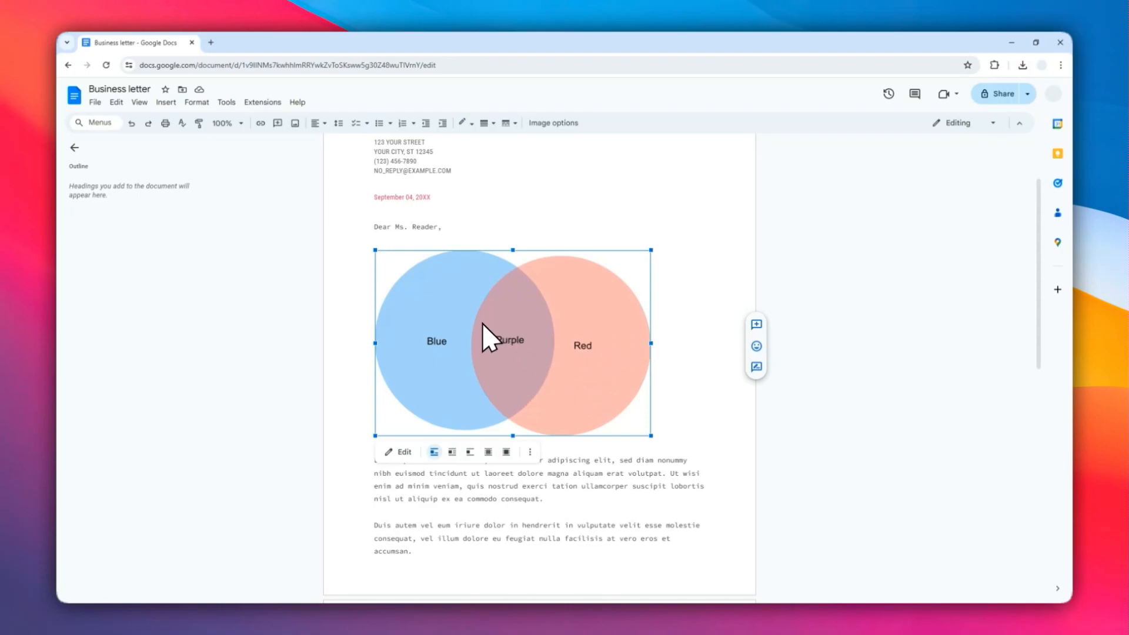